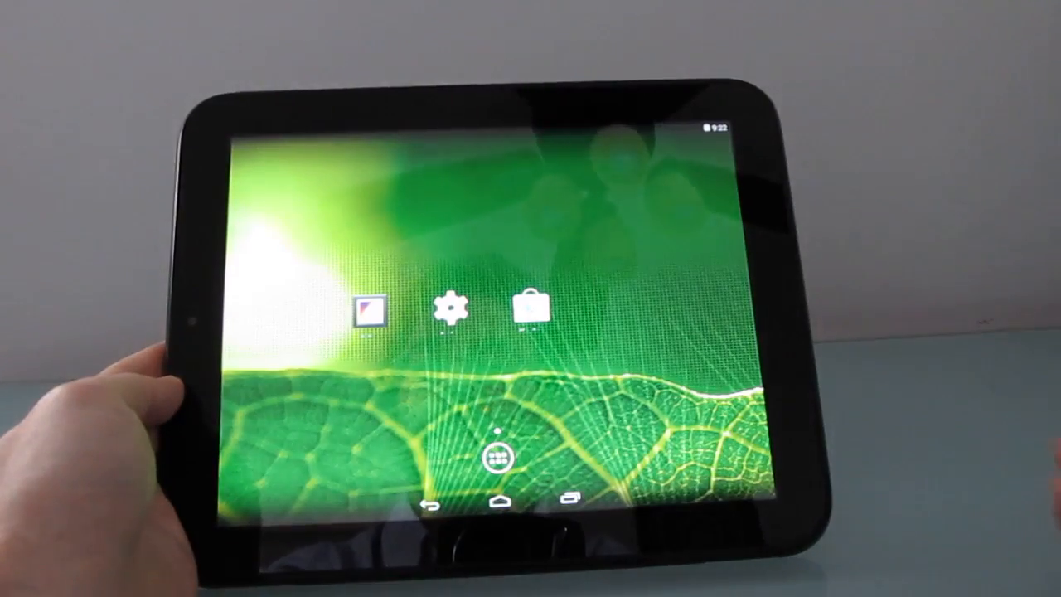
Step: Reveal the Quick Settings panel with brightness, Wi-Fi and auto-rotate tiles over the home screen
left_click(498, 457)
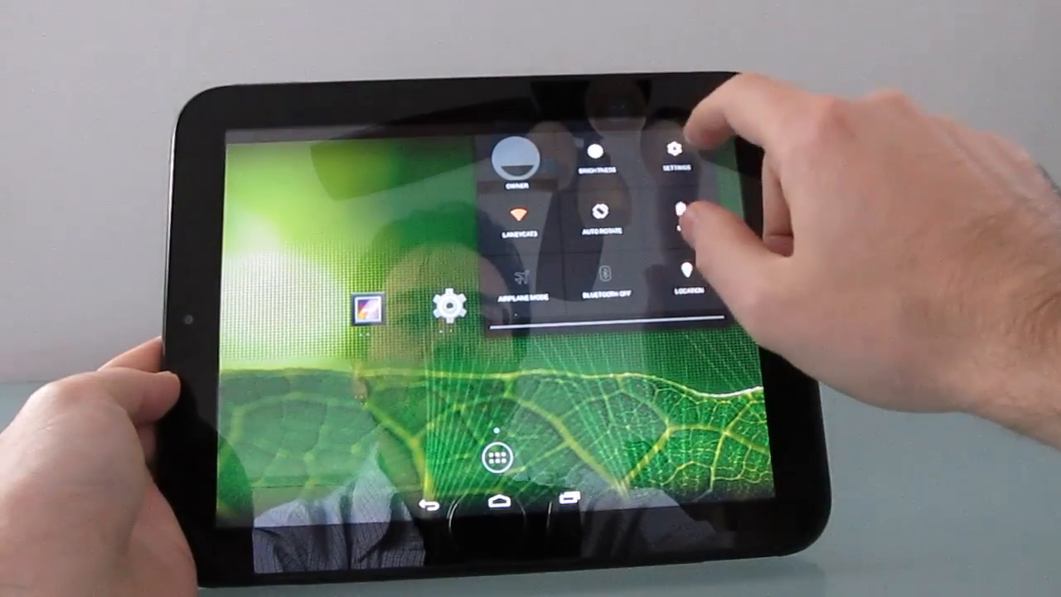
left_click(678, 158)
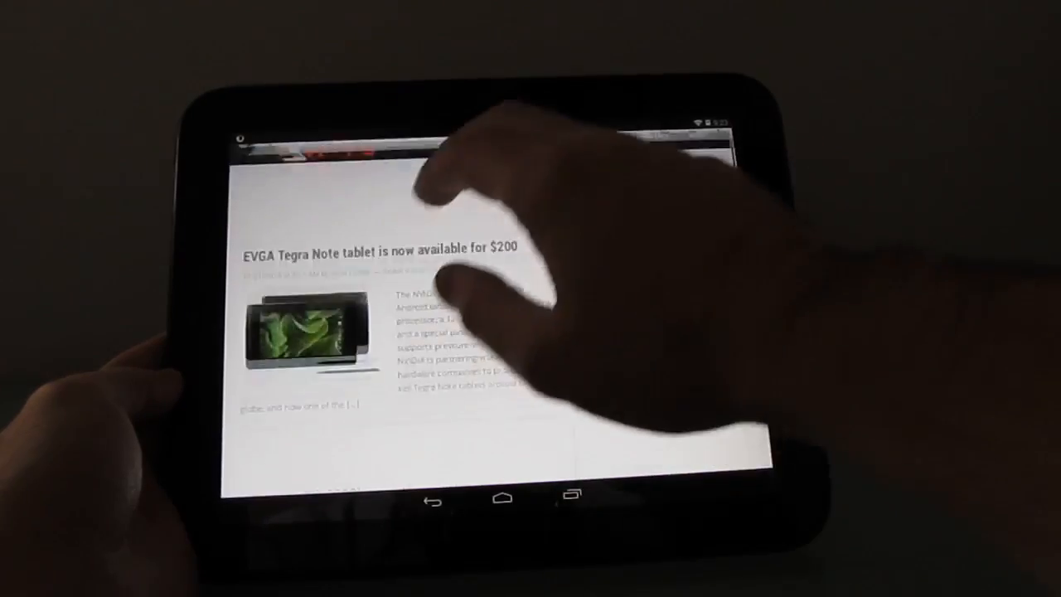
Step: Scroll down through the EVGA Tegra Note tablet article in Firefox
scroll("down", 3)
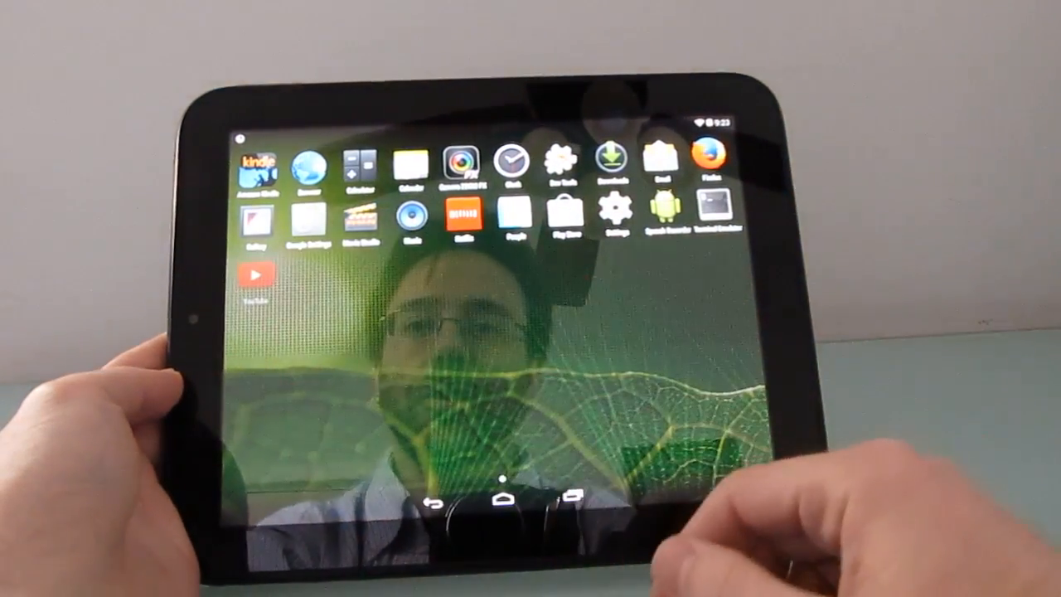
Step: Launch YouTube from the app drawer, landing on the MK802 IV LE mini PC video
left_click(254, 273)
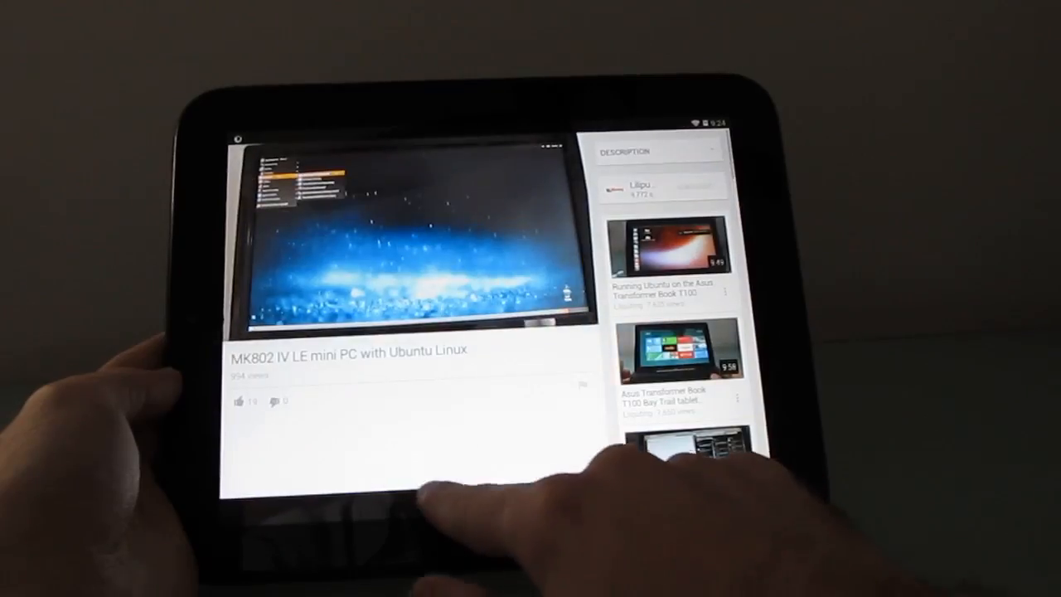
Step: Play the 'MK802 IV LE mini PC with Ubuntu Linux' video and browse its related videos
left_click(501, 497)
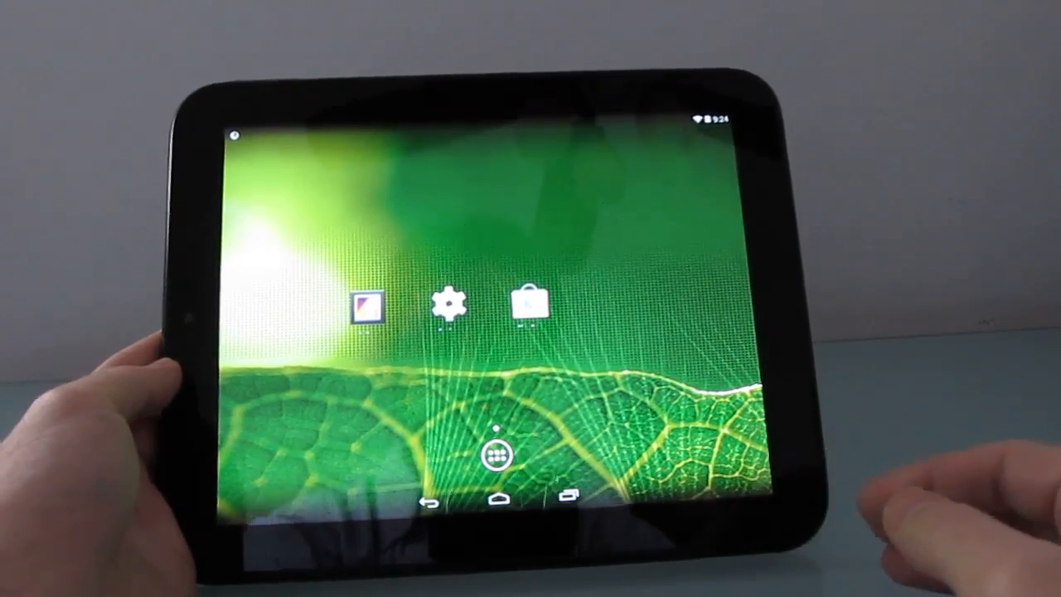
left_click(494, 455)
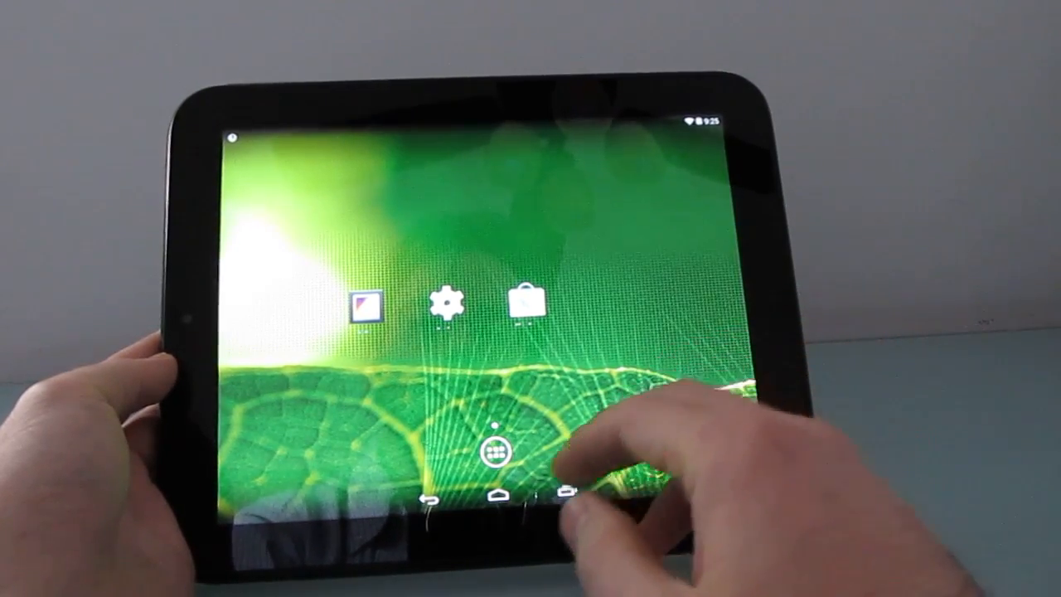
left_click(495, 447)
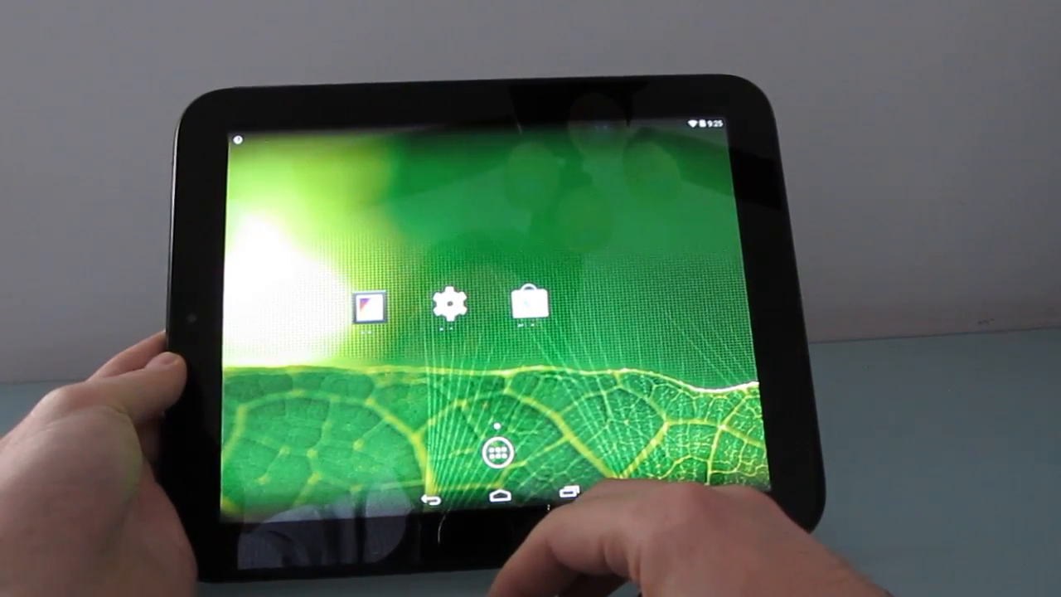
Step: Show the full grid of installed apps including Kindle, Firefox and YouTube via the dock's all-apps button
left_click(494, 449)
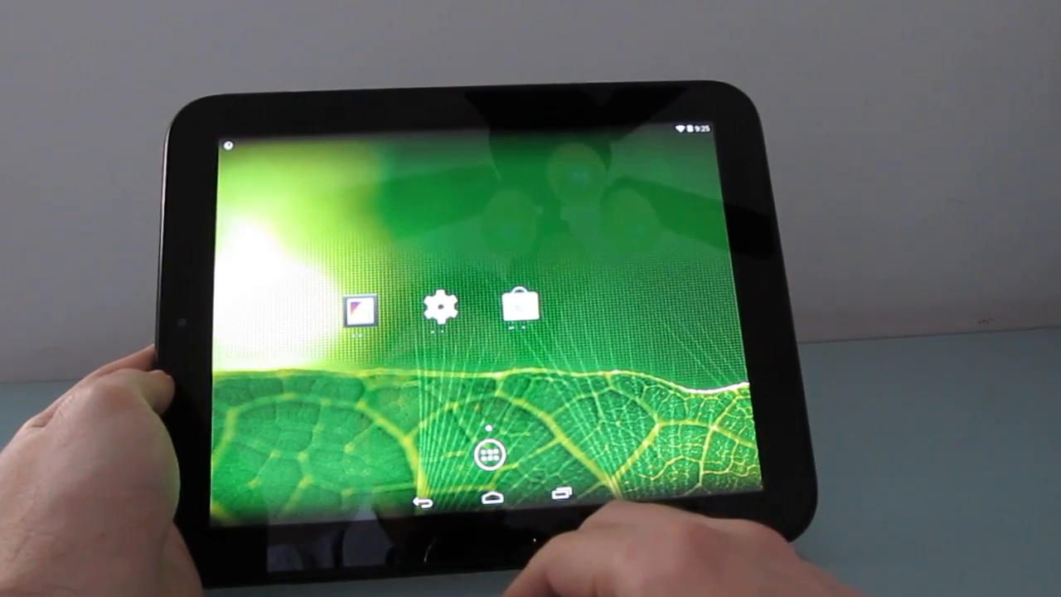
left_click(487, 452)
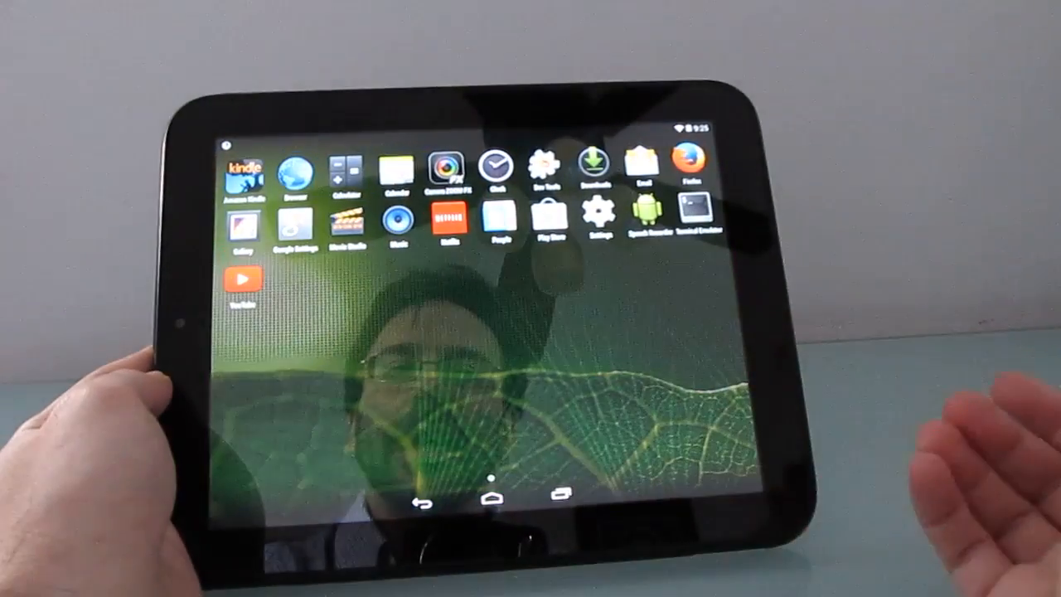